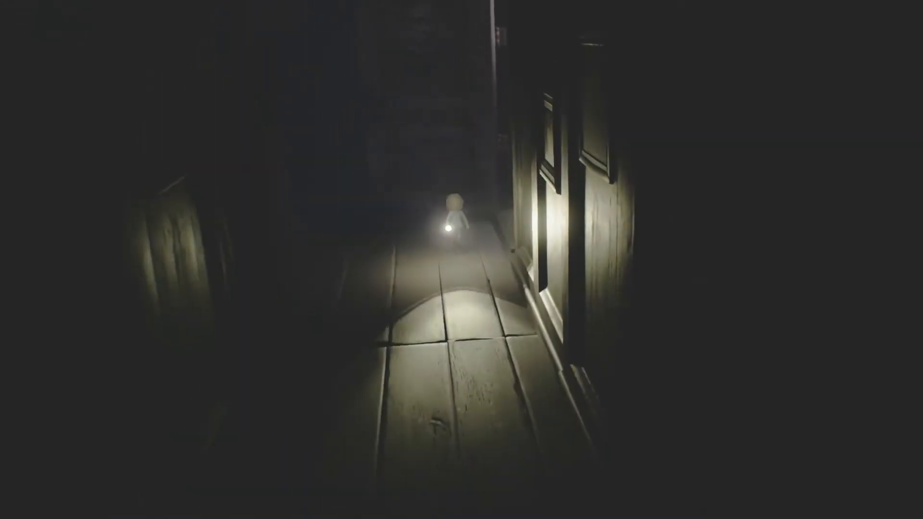
Step: Walk the flashlight-carrying child through the dark rooms toward the bedroom with the nightstand
key(w)
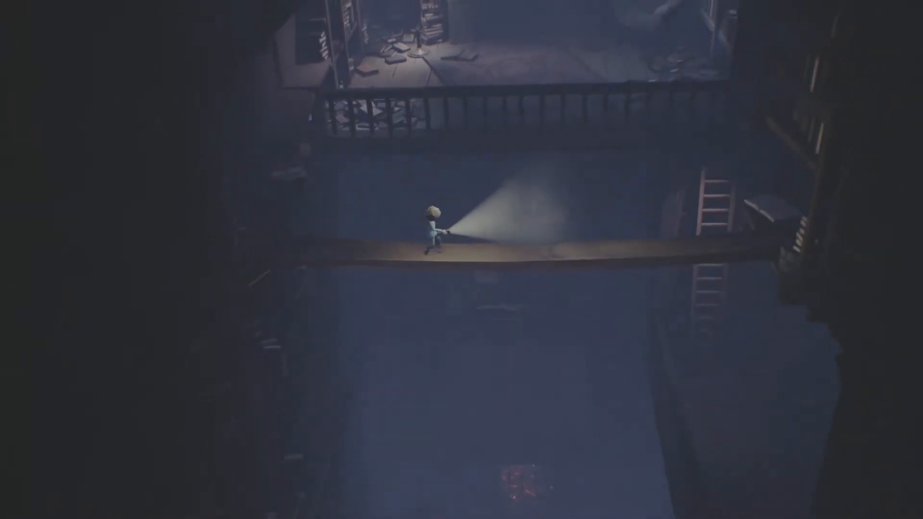
key(Right)
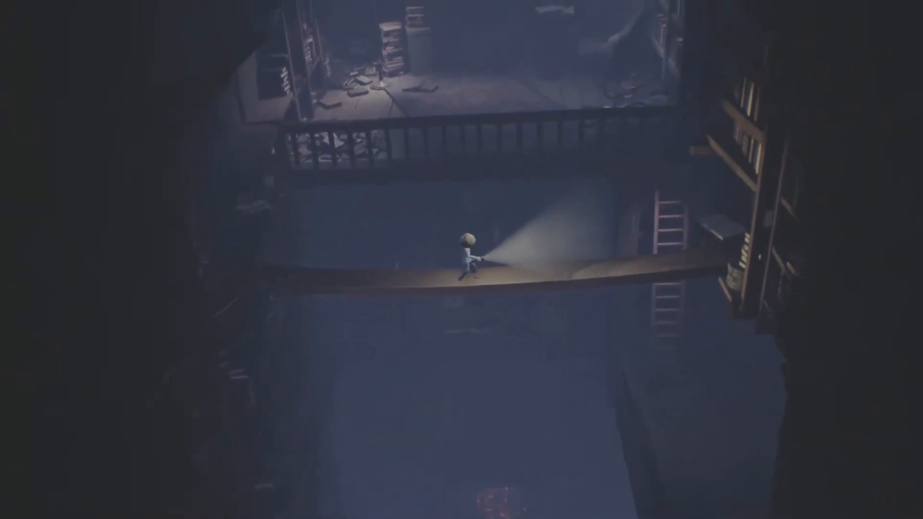
key(Left)
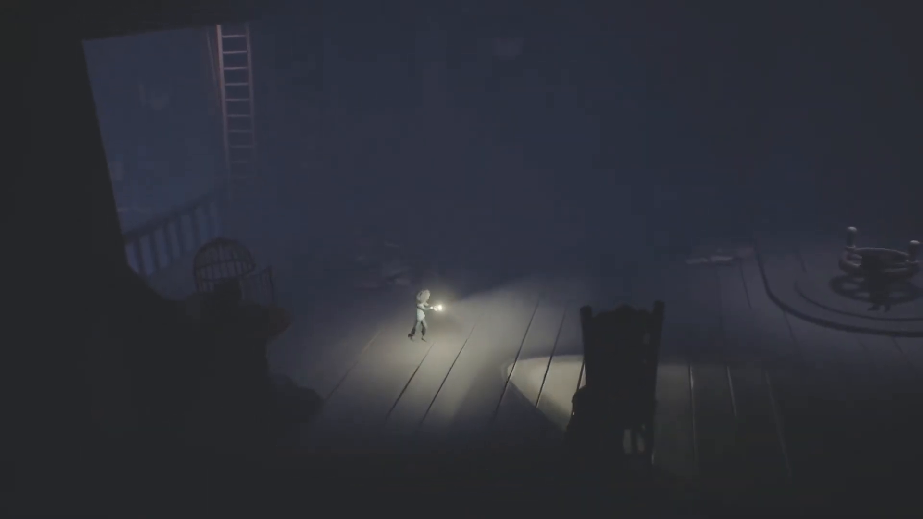
key(right)
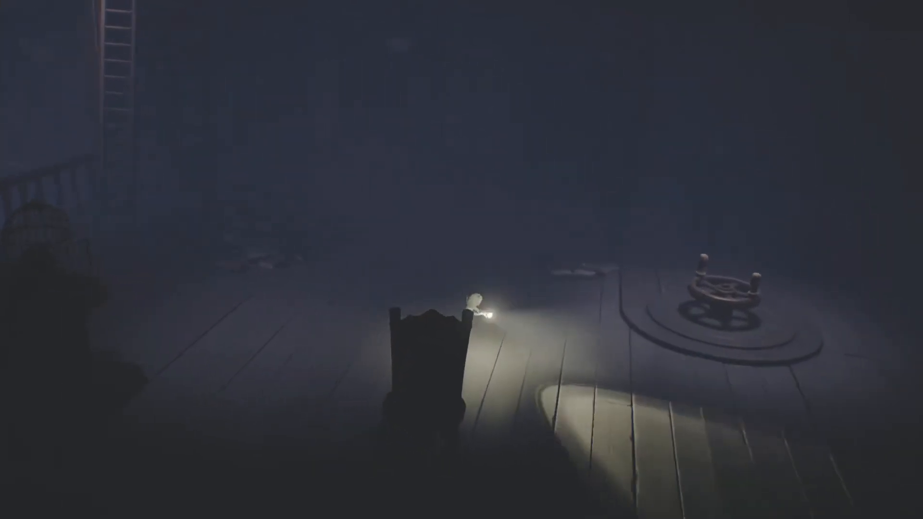
key(Right)
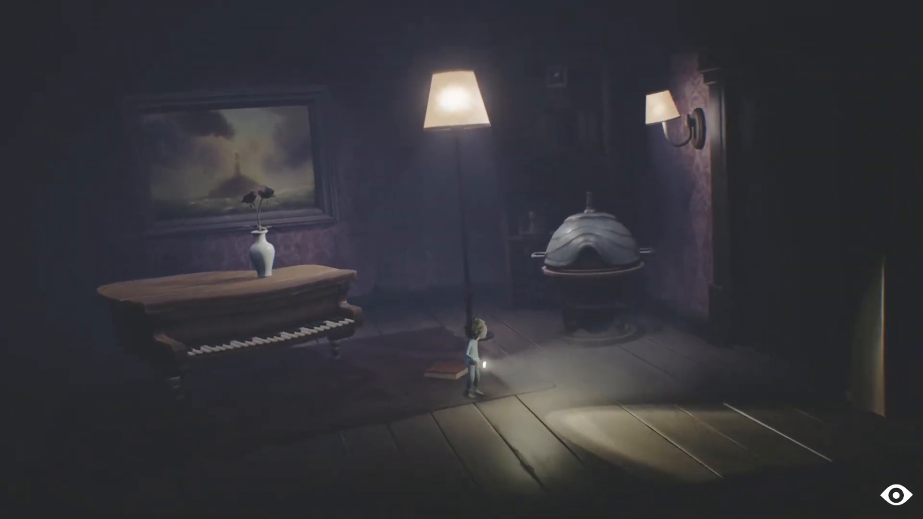
key(a)
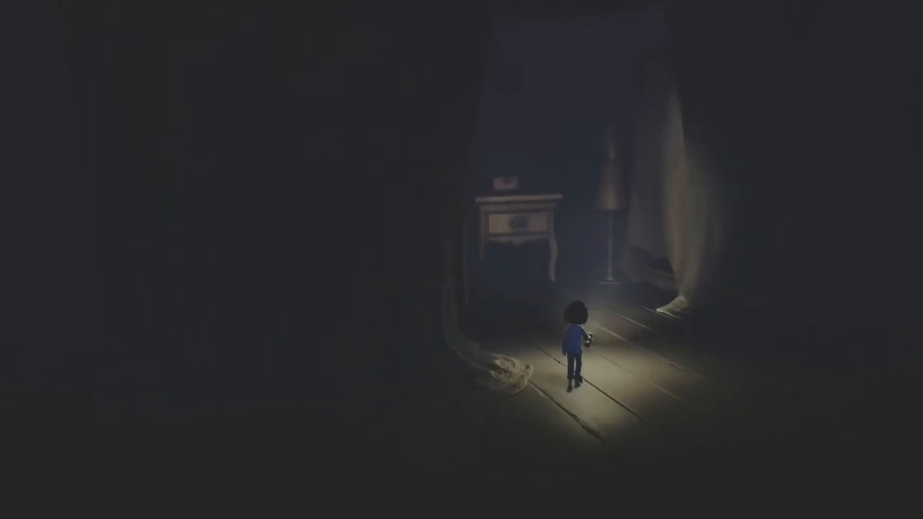
Step: Walk forward across the dark wooden-floored room toward the nightstand
key(w)
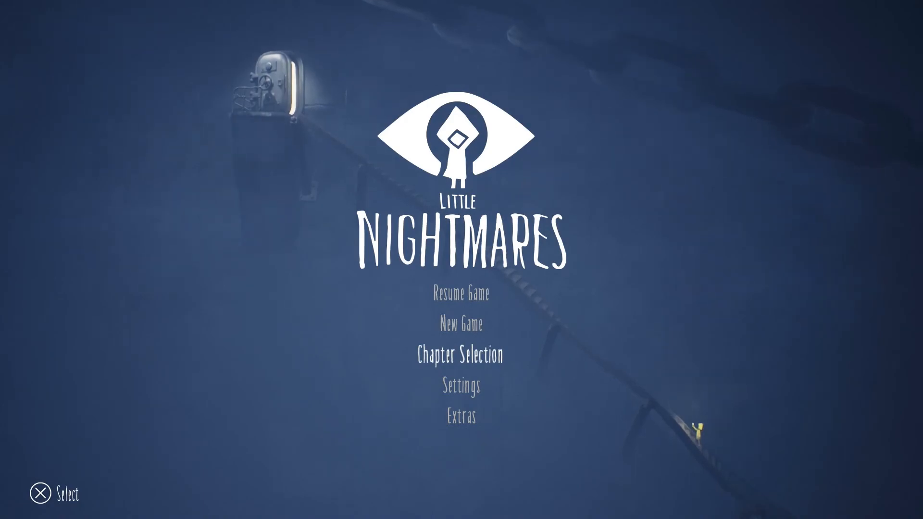
Step: Browse several chapter scenes in Chapter Selection, then exit back to the title menu
click(460, 355)
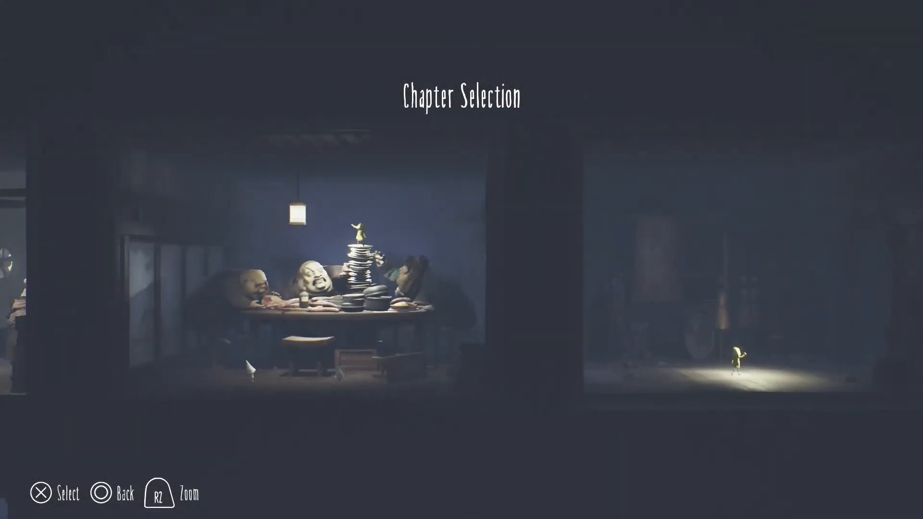
scroll(right, 3)
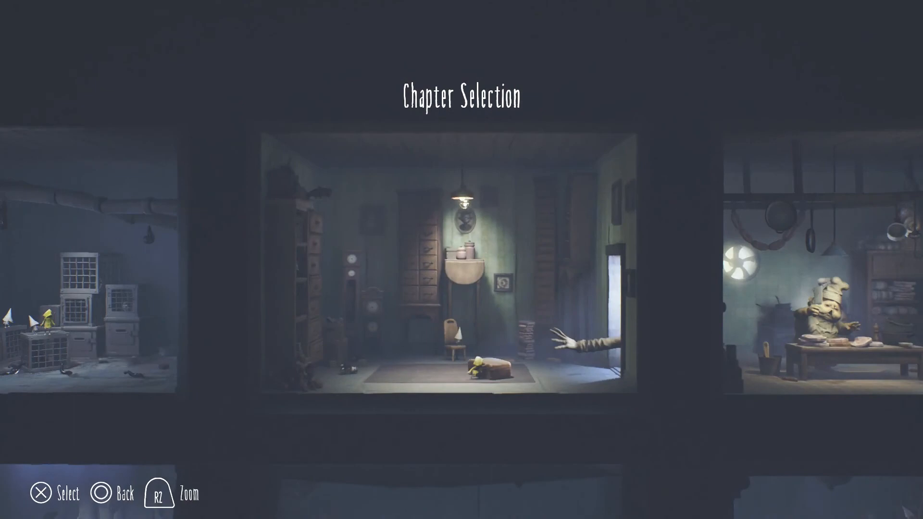
key(Escape)
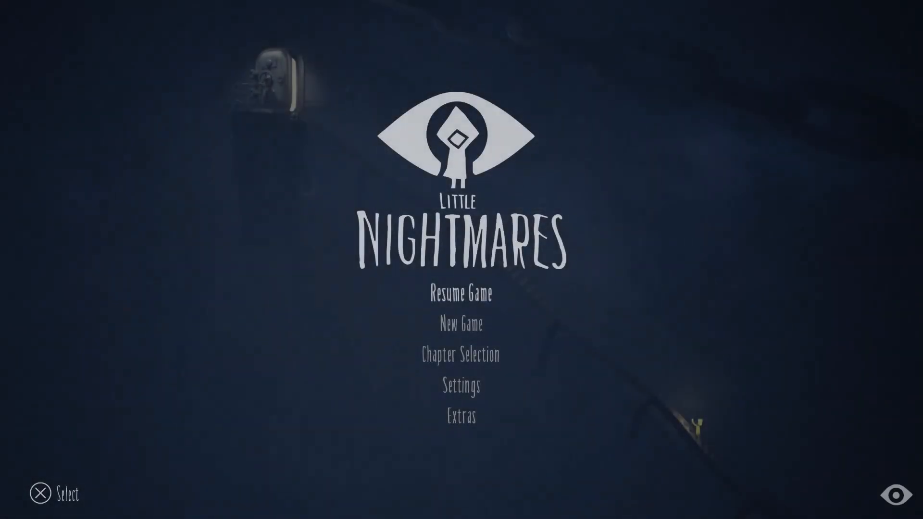